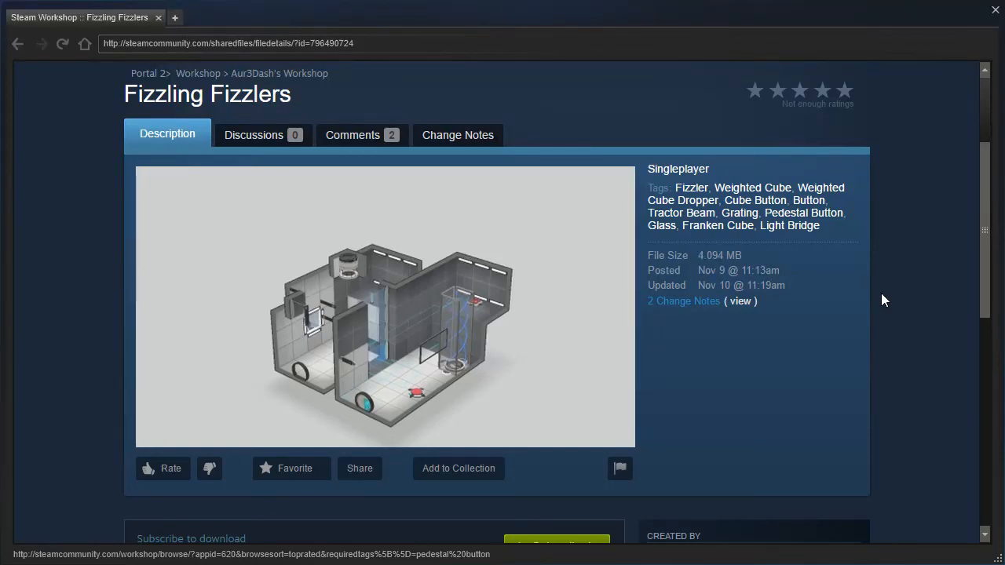
mouse_move(101, 204)
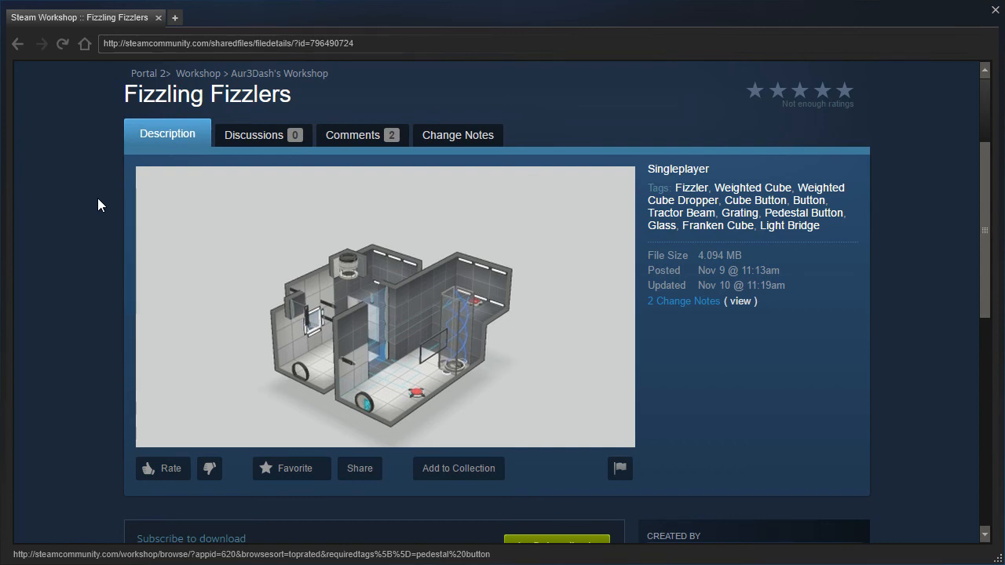
Step: Drop into the Fizzling Fizzlers chamber and start moving around the first room
scroll(down, 3)
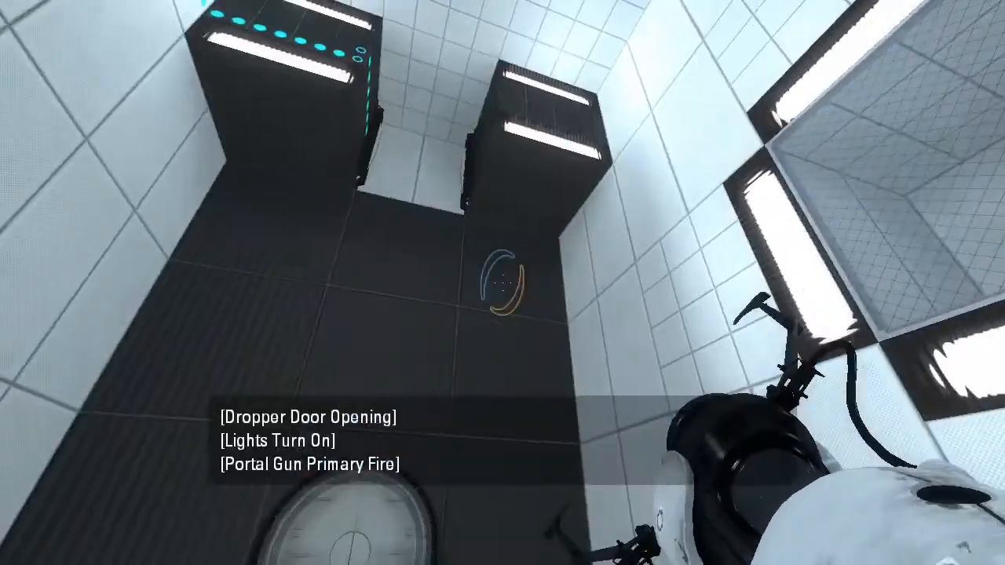
mouse_move(502, 282)
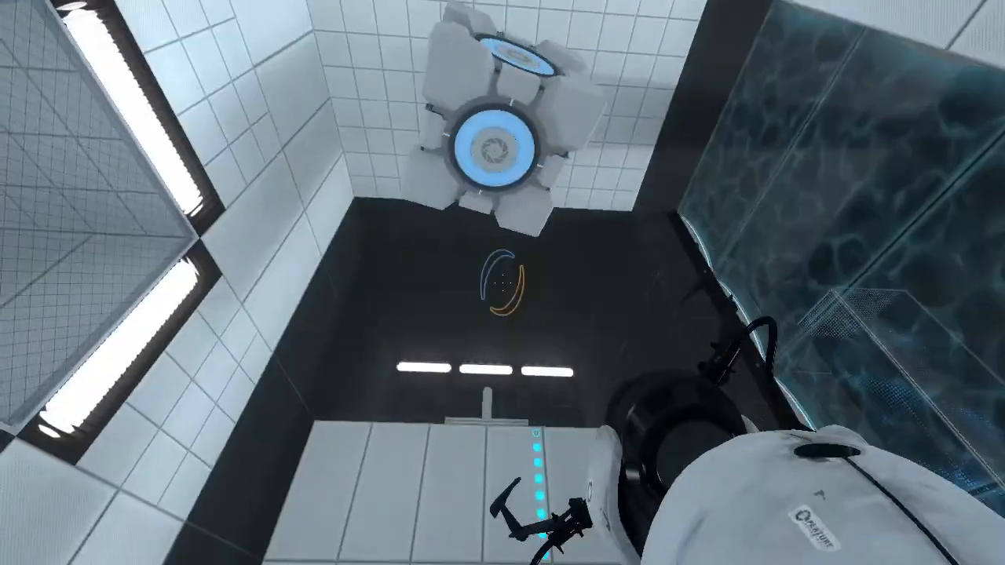
mouse_move(503, 282)
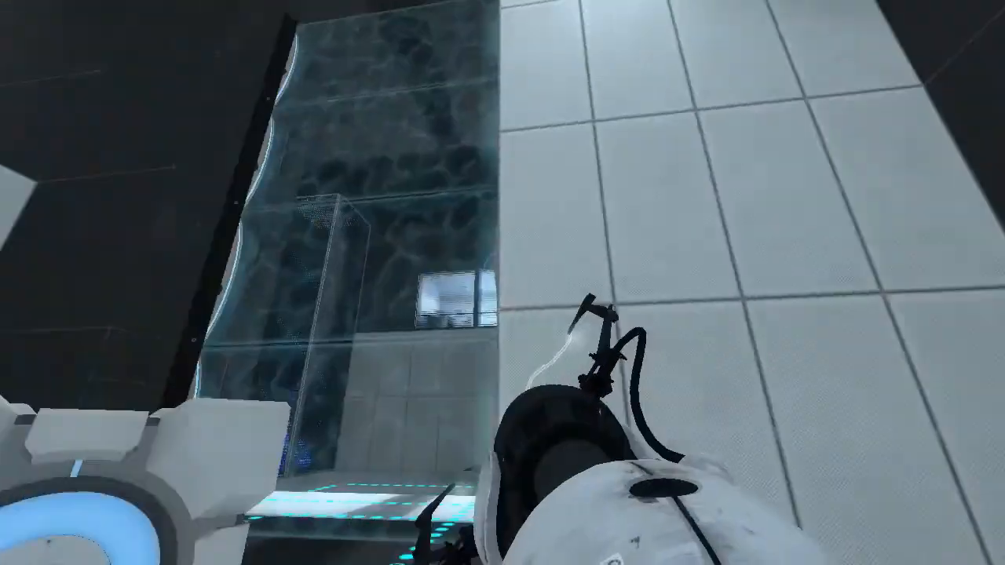
mouse_move(502, 282)
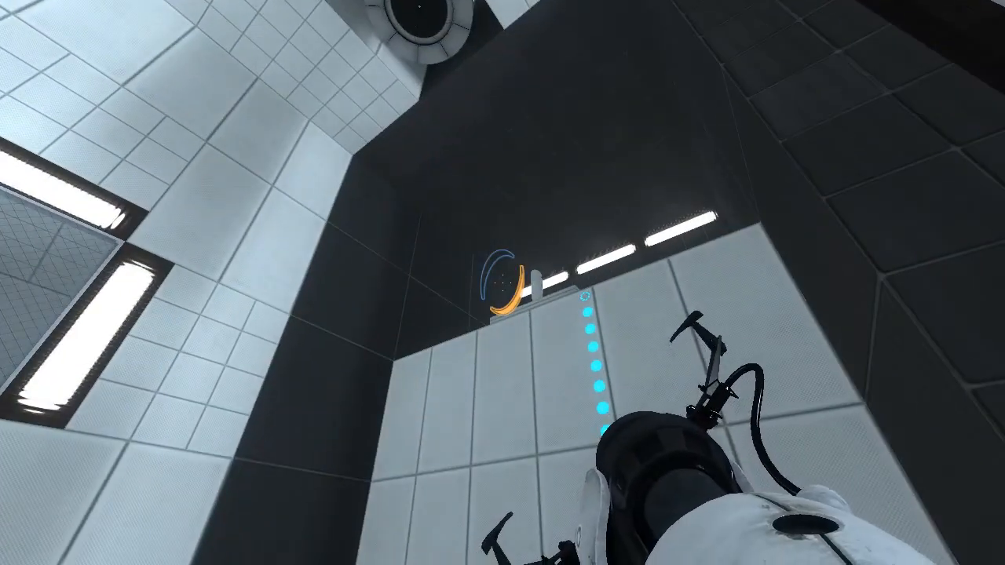
mouse_move(502, 282)
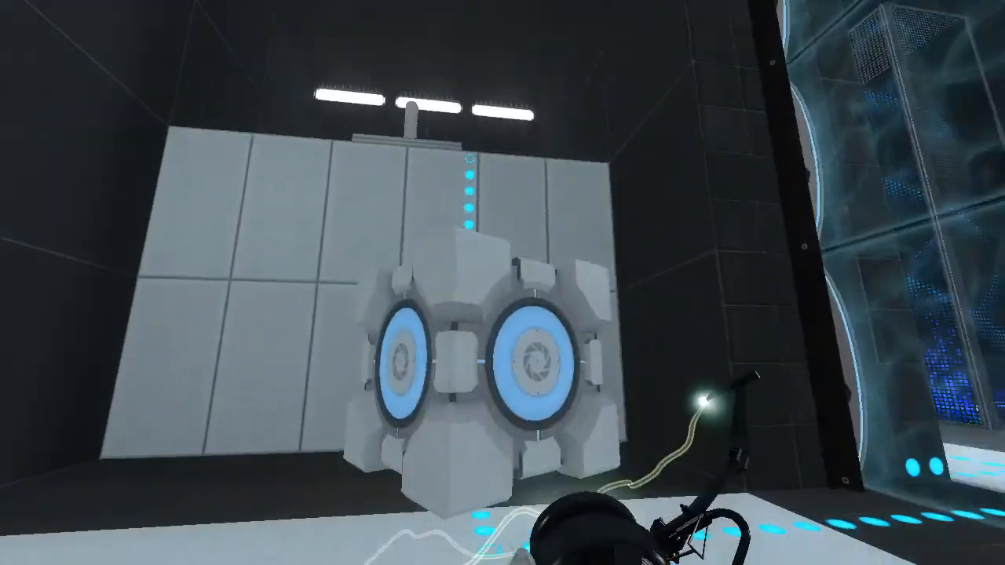
Step: Grab the weighted cube and carry it toward the light bridge glass area
click(503, 283)
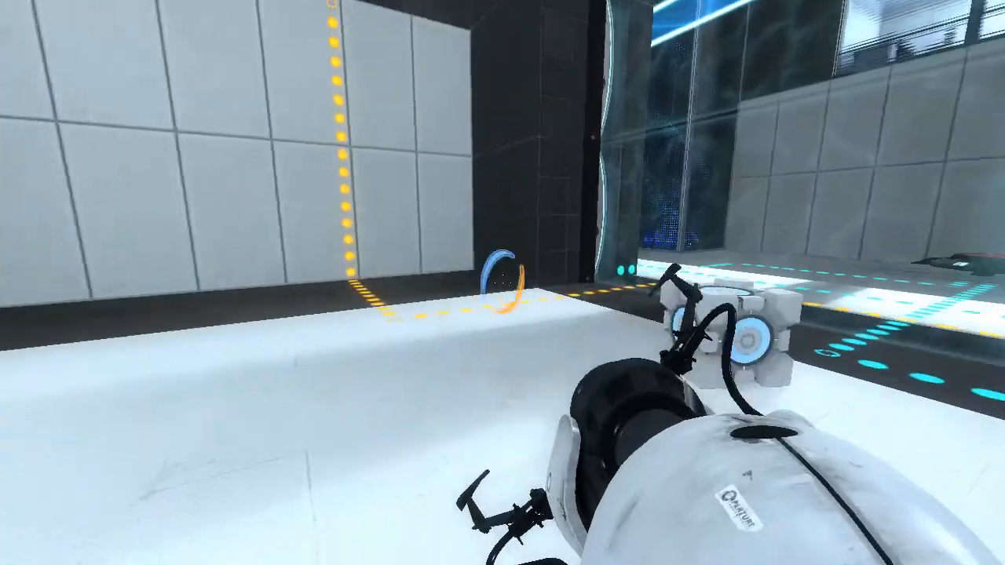
mouse_move(502, 283)
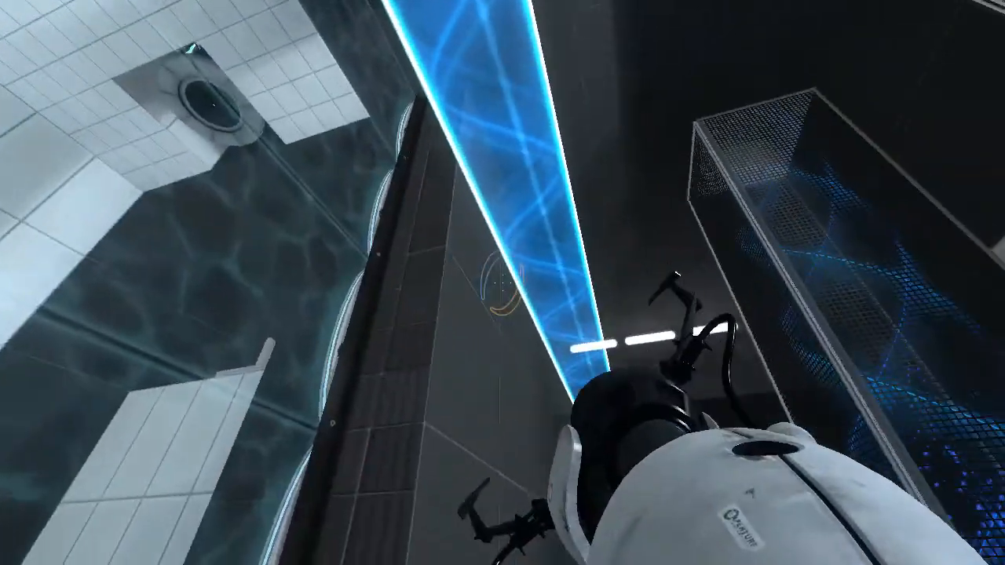
mouse_move(503, 282)
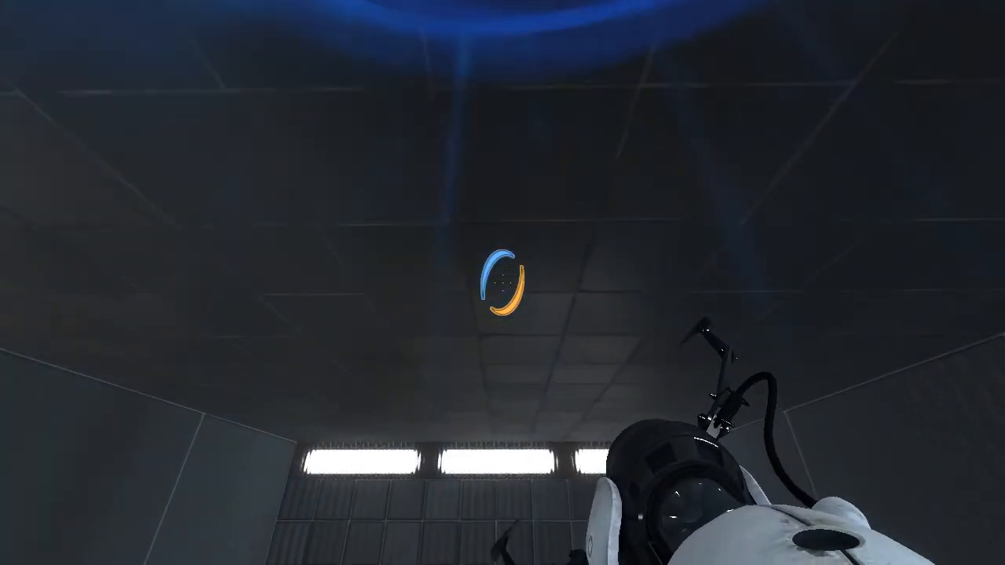
mouse_move(503, 283)
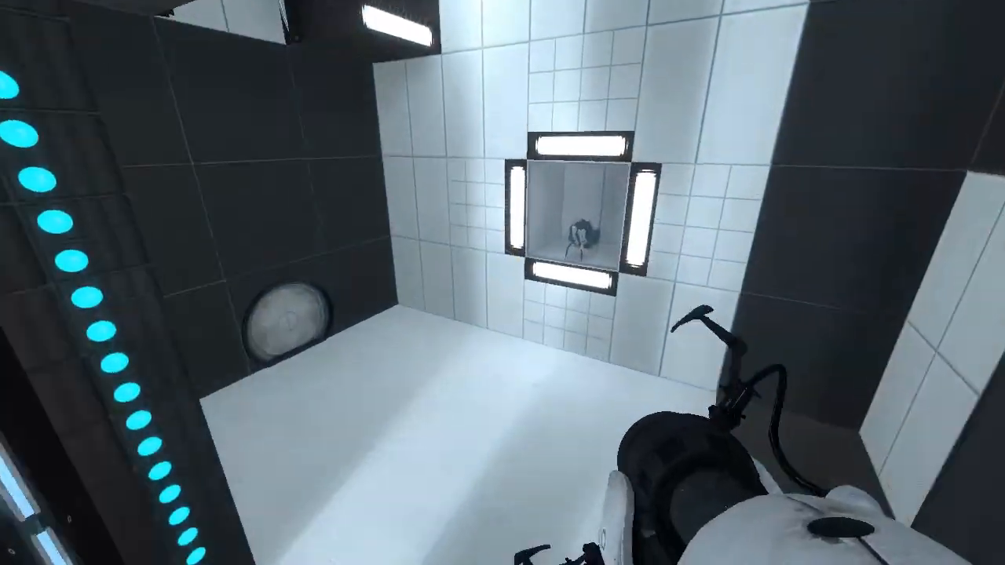
mouse_move(502, 283)
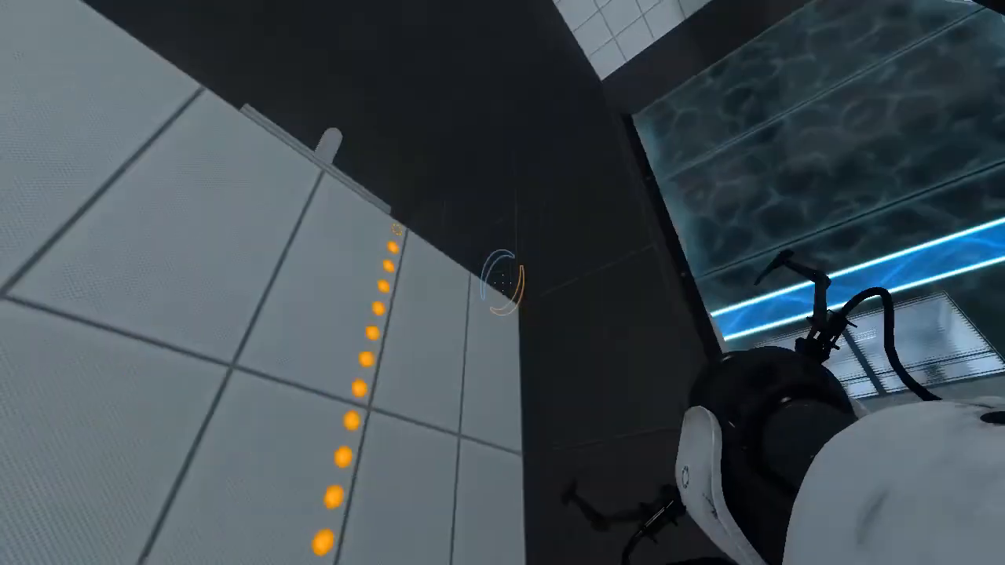
mouse_move(503, 283)
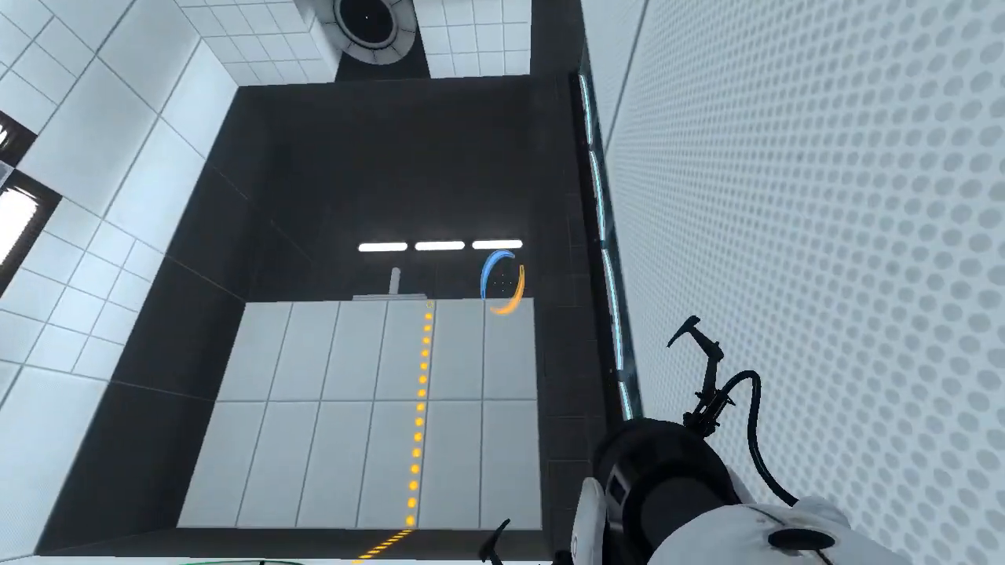
mouse_move(503, 283)
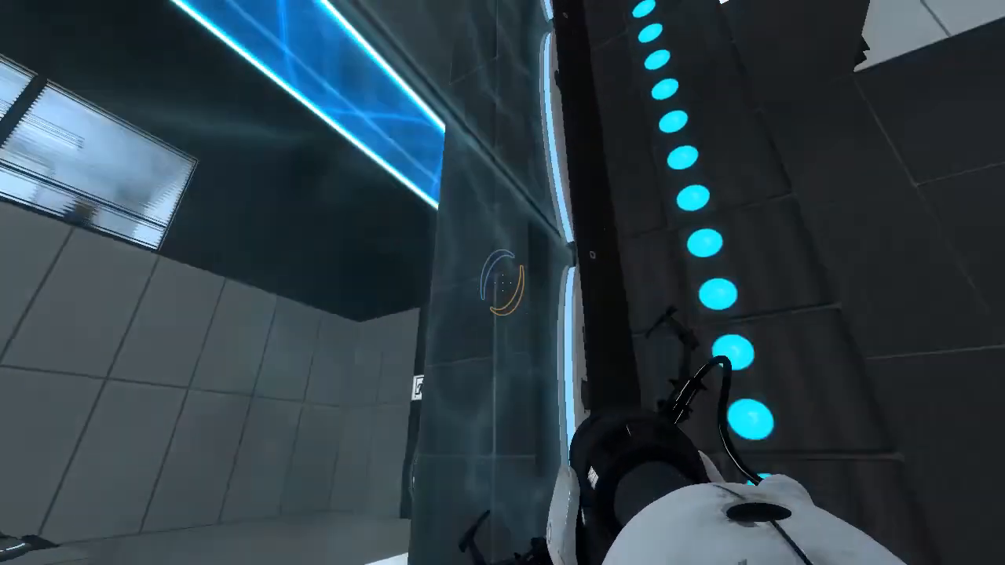
mouse_move(502, 283)
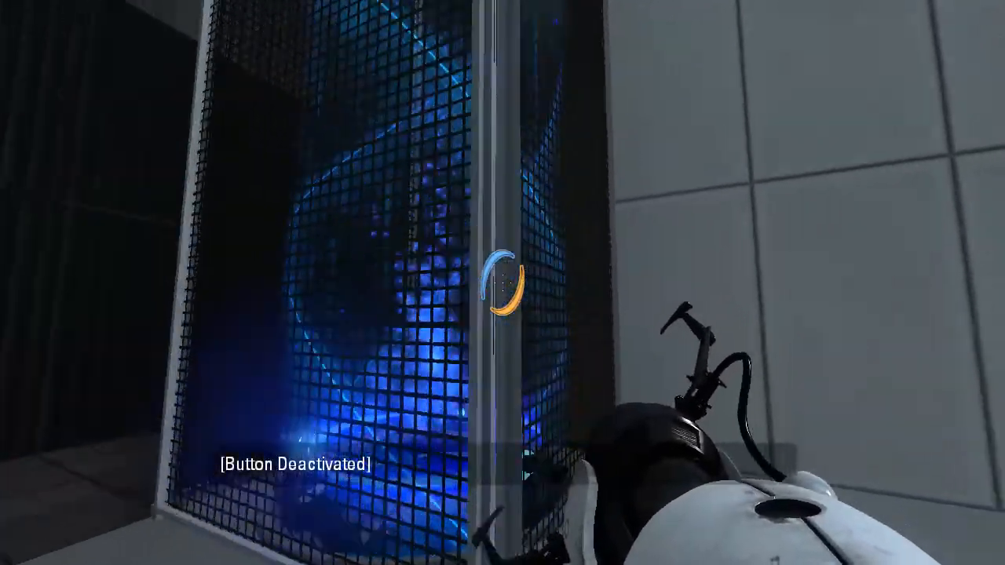
mouse_move(503, 282)
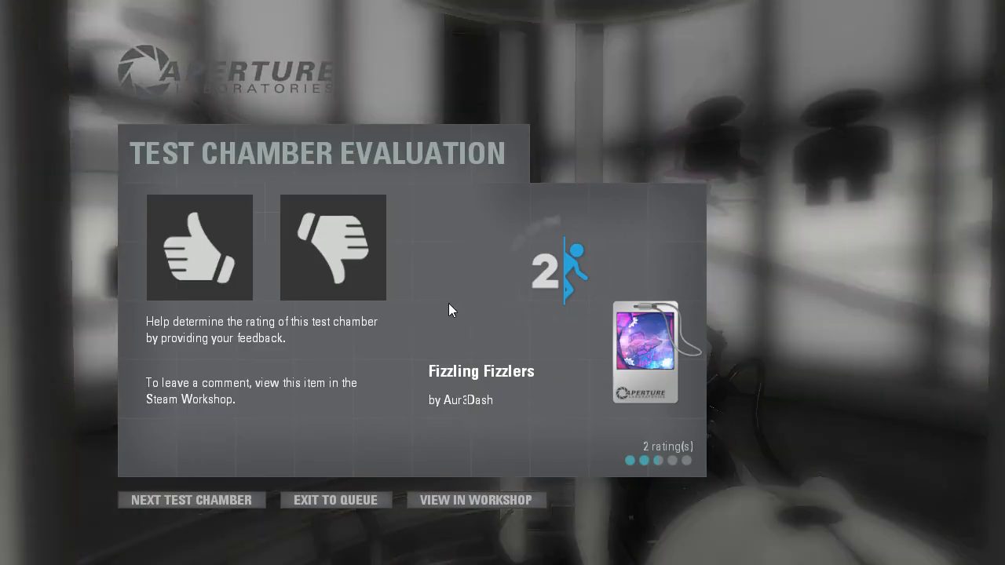
mouse_move(297, 338)
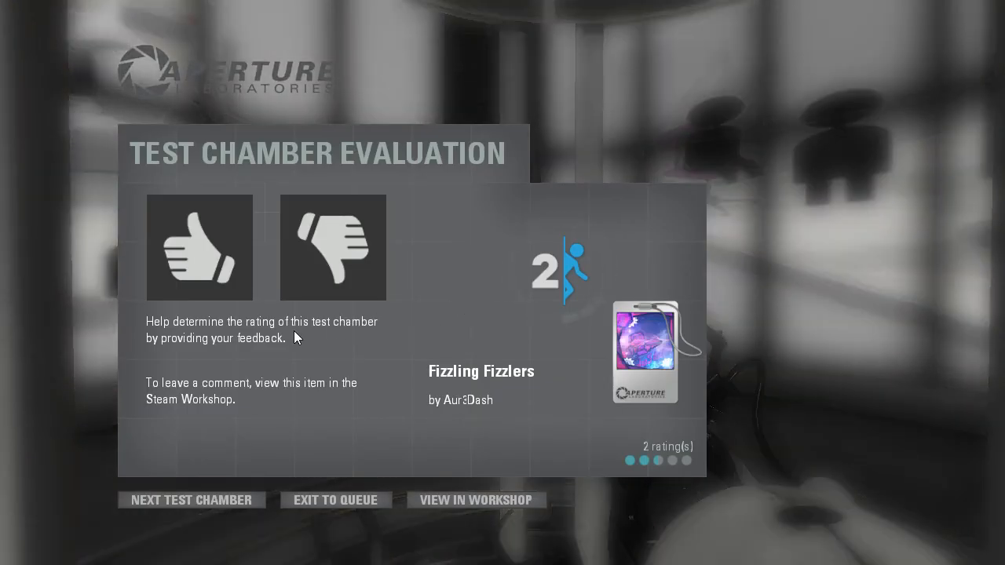